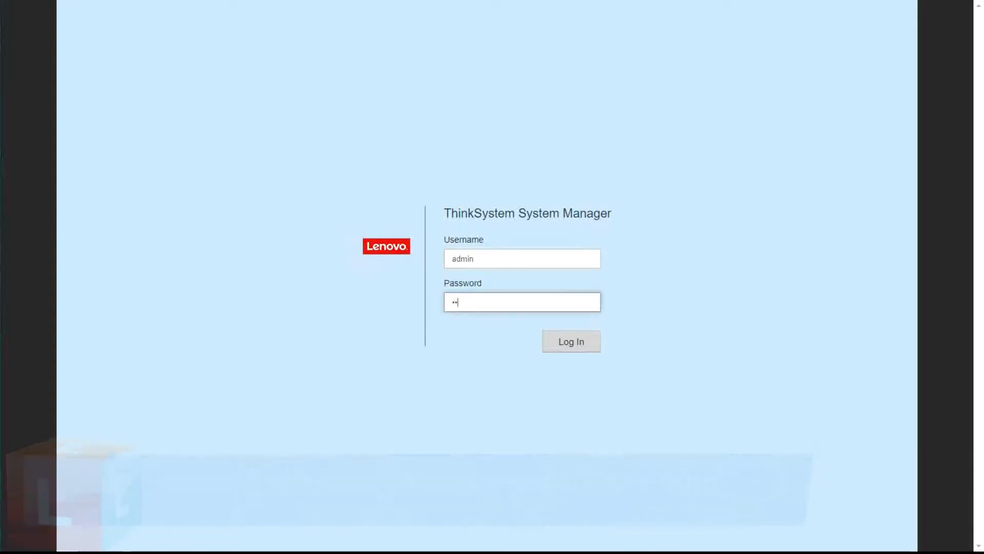
- Fill in the admin password on the sign-in form
type("password")
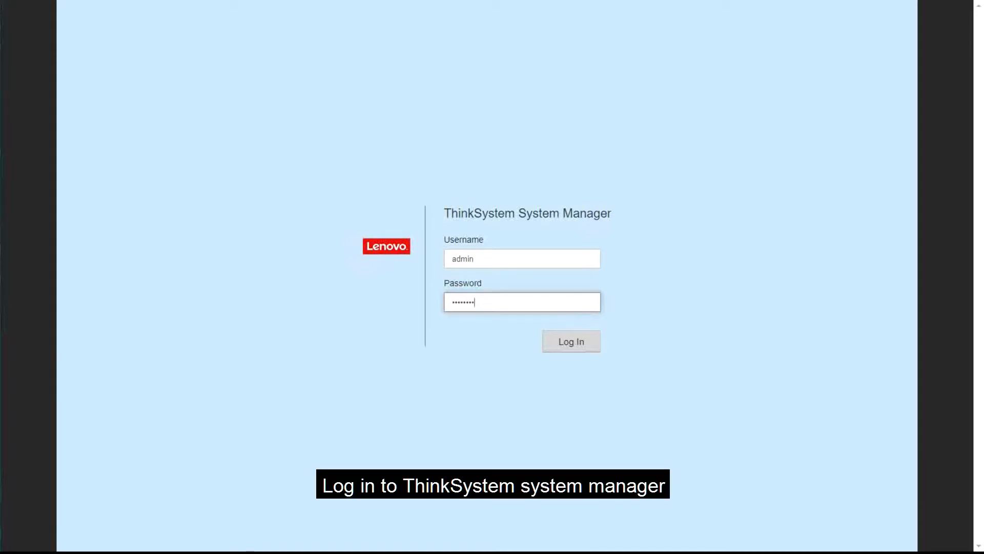
- Sign in and go to the Home overview reporting one problem to recover
left_click(569, 340)
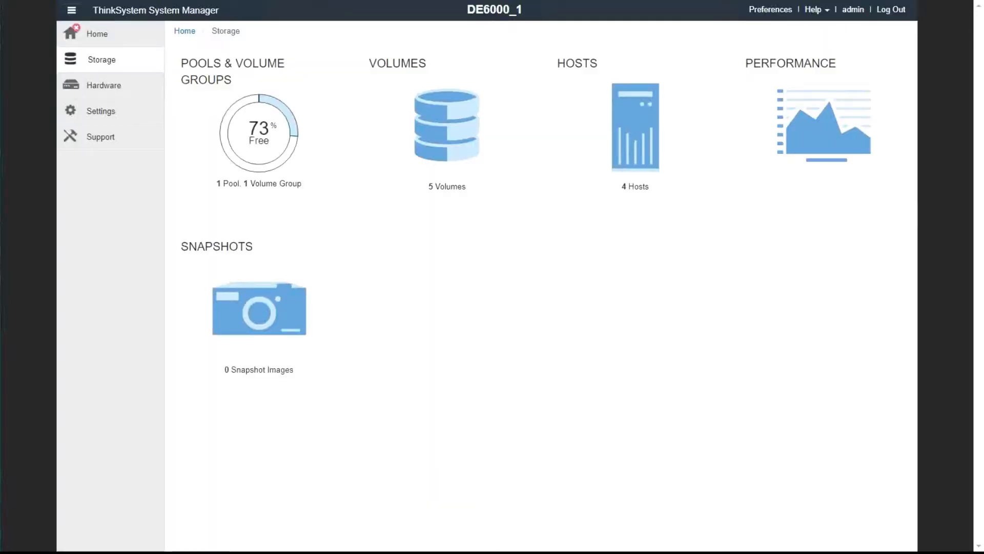
left_click(97, 33)
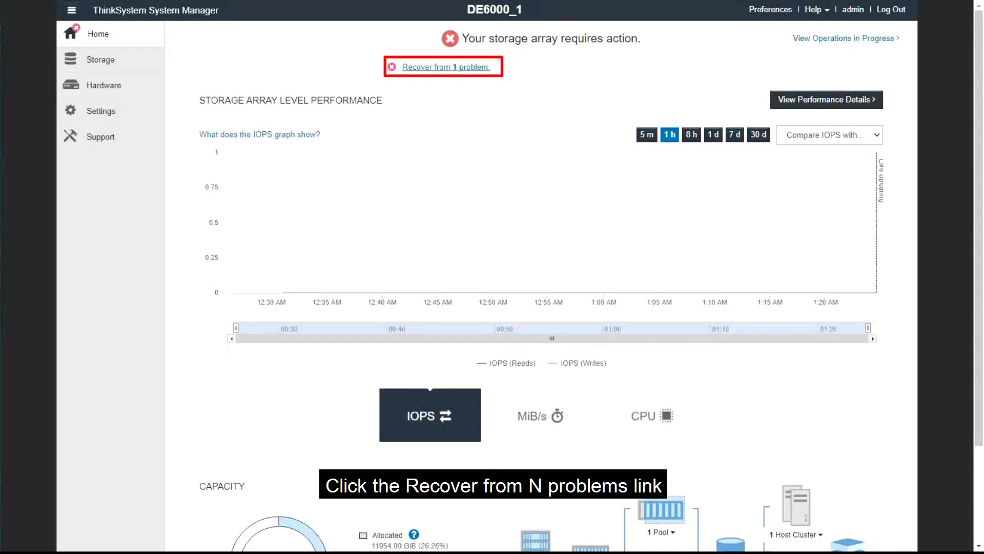
- In Recovery Guru, select Host Redundancy Lost for host2 and scroll to its Recovery Steps
left_click(447, 66)
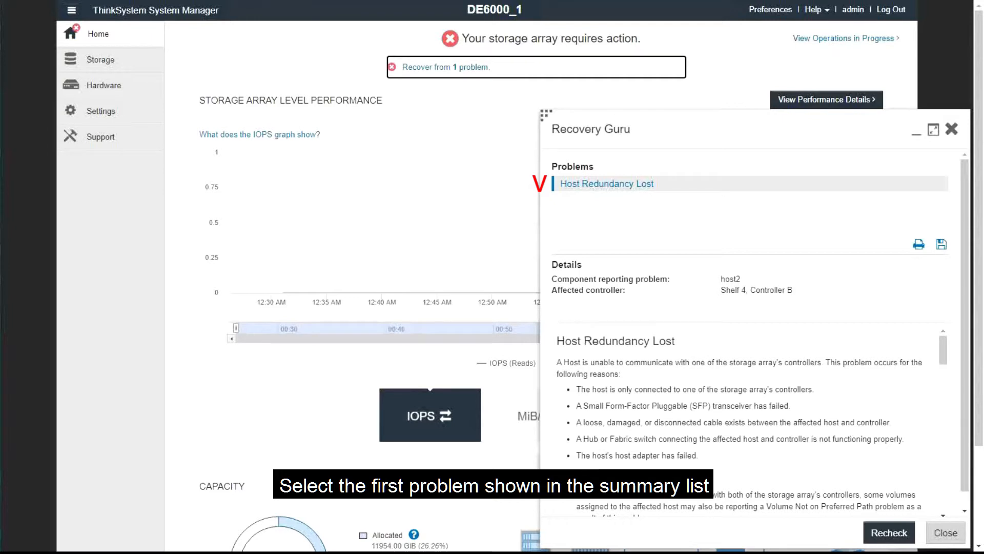
left_click(606, 184)
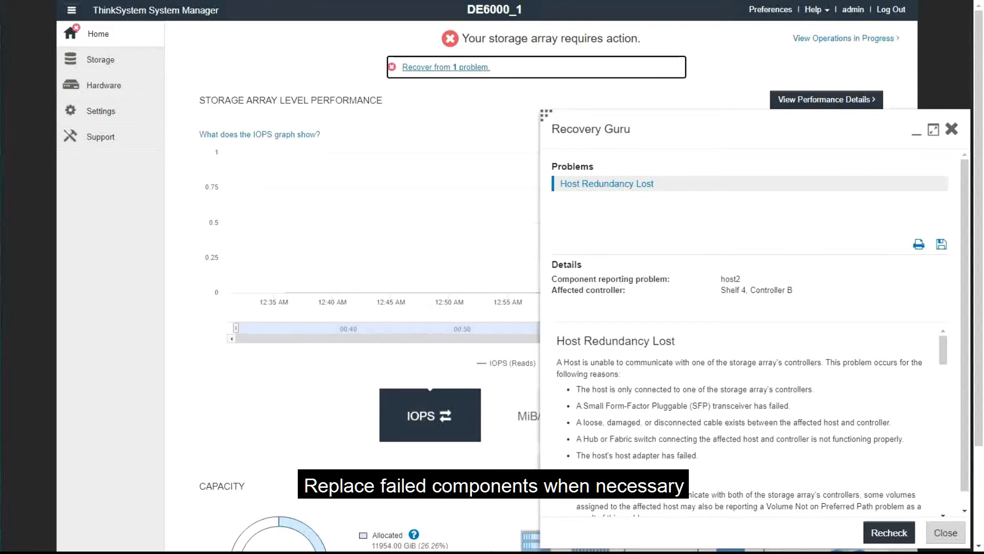
left_click(888, 532)
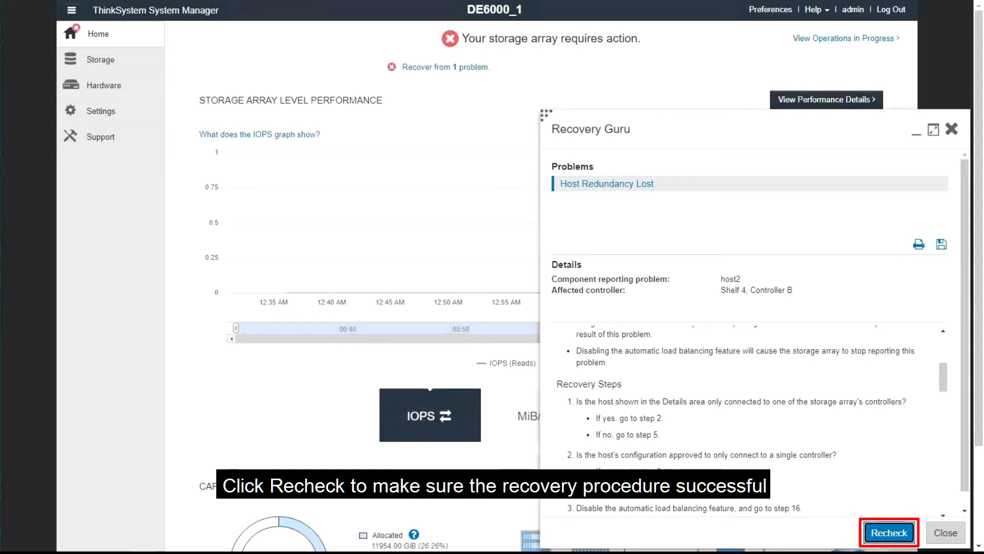
scroll("down", 3)
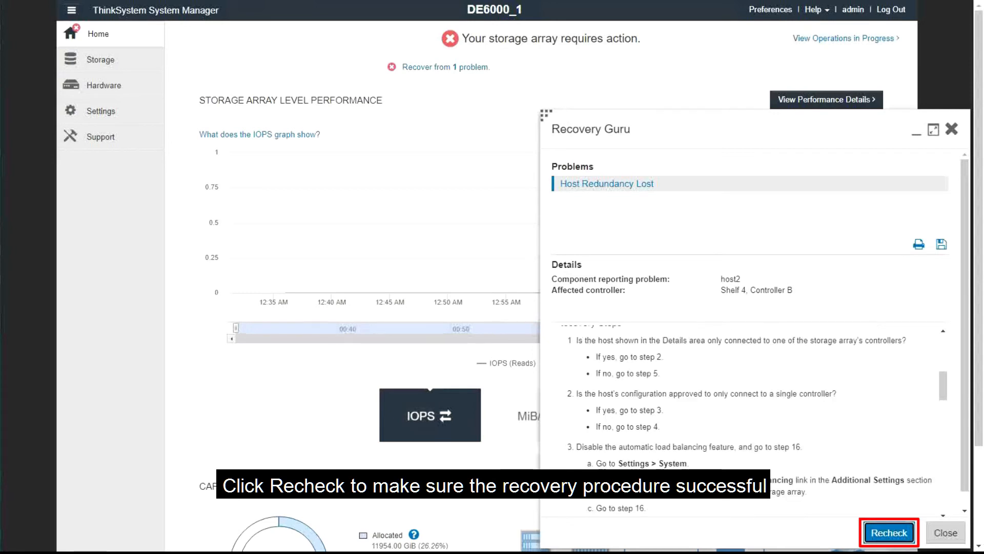